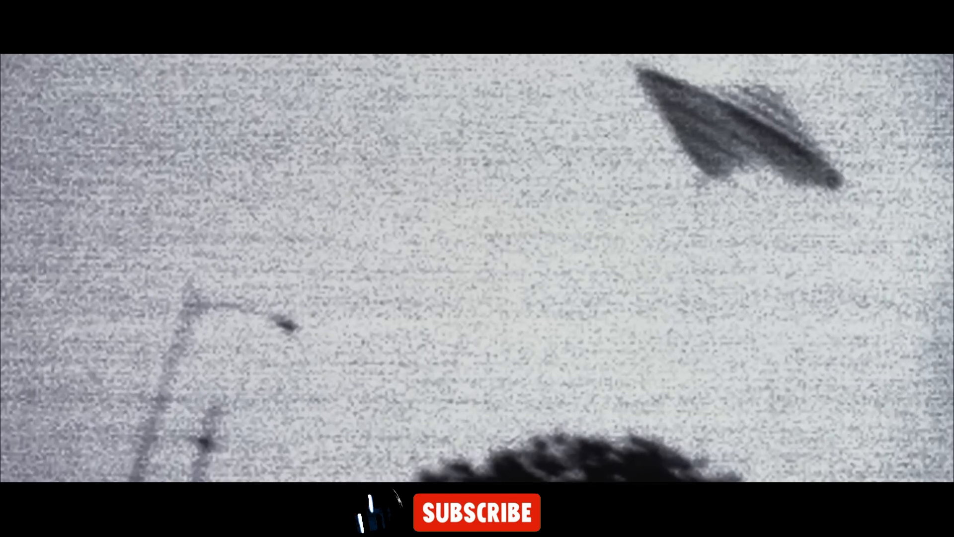
# - Let the subscribe overlay animate from Subscribe to Subscribed with thumbs-up and bell icons
pyautogui.click(476, 519)
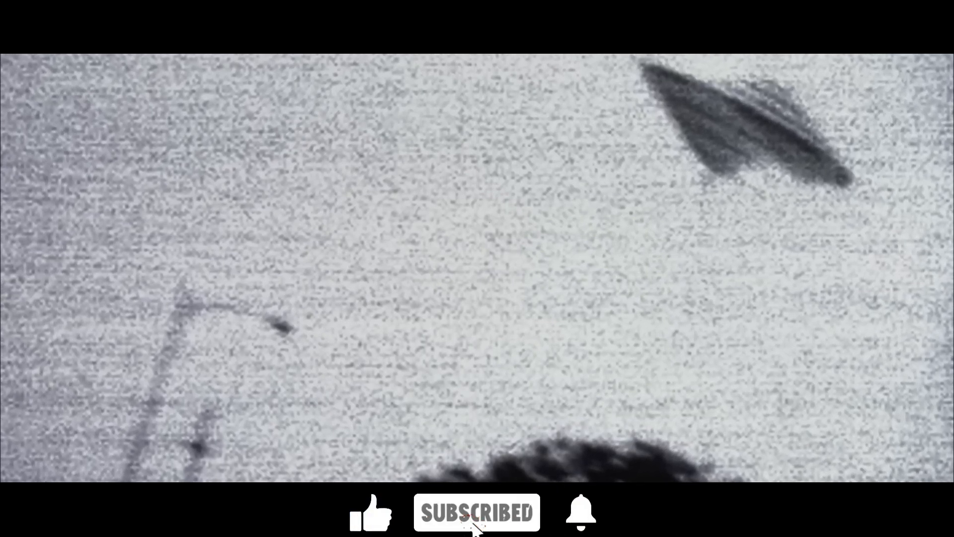